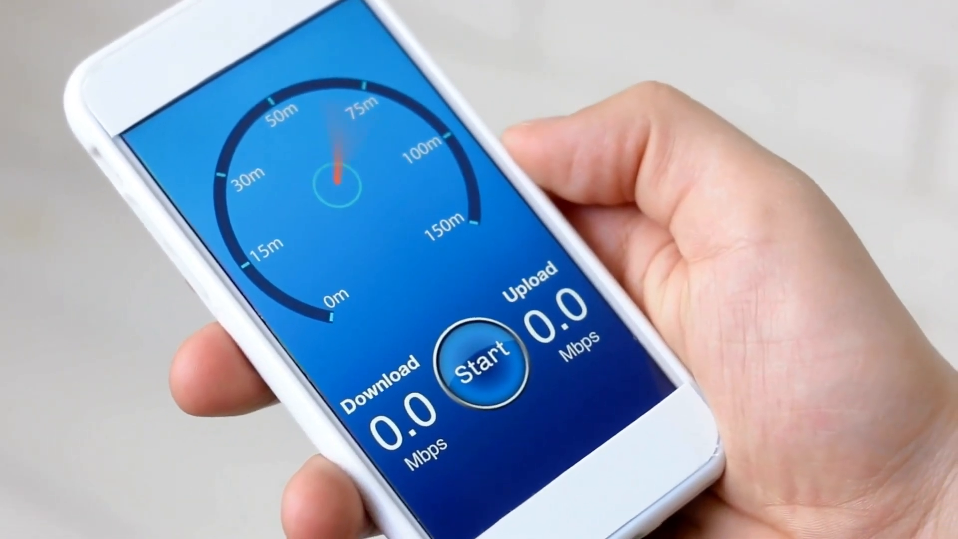
left_click(482, 367)
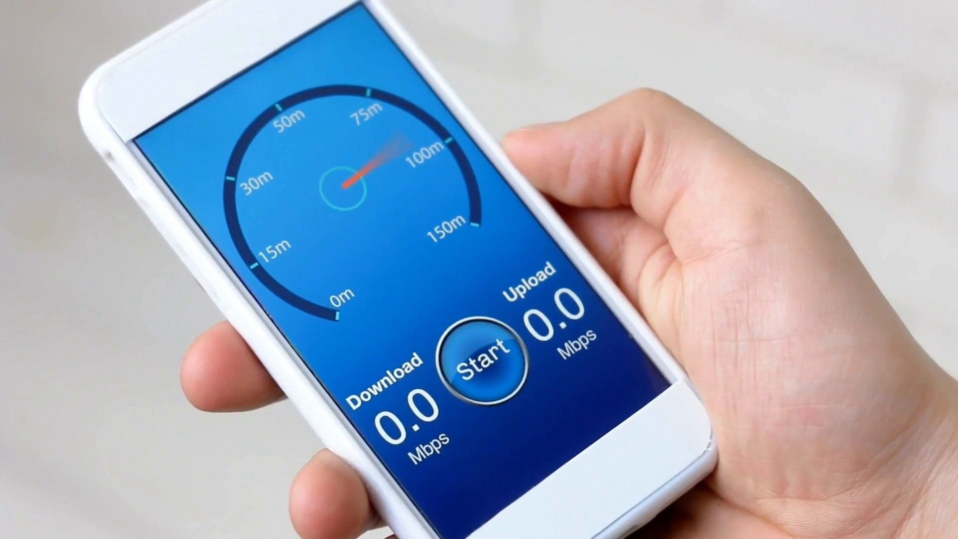
left_click(482, 357)
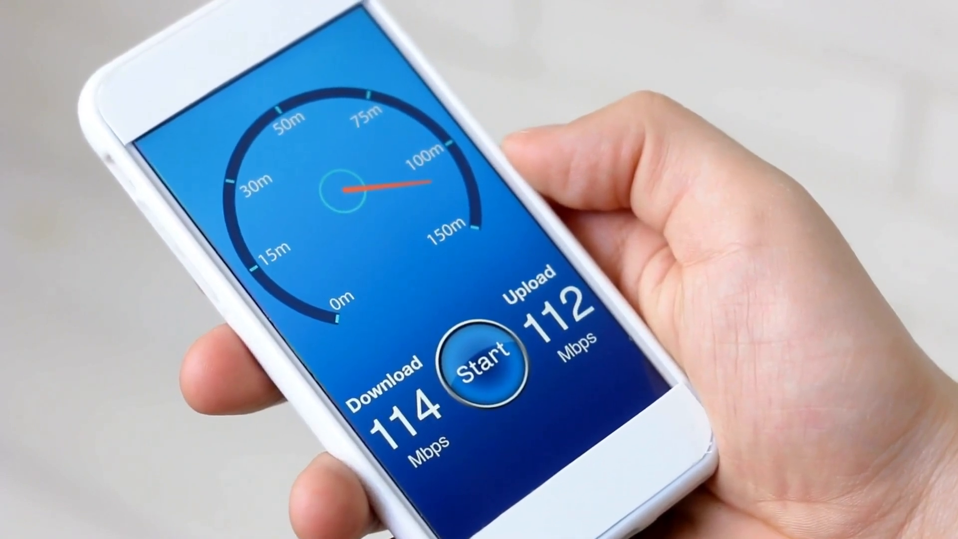